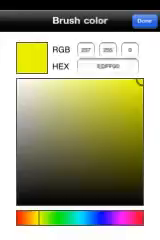
Step: Confirm the bright yellow brush colour in the colour picker
click(142, 16)
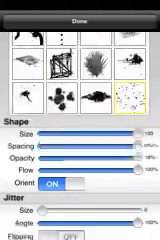
Step: Finish adjusting brush shape and size and return to the canvas of the two cats
click(80, 16)
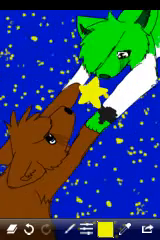